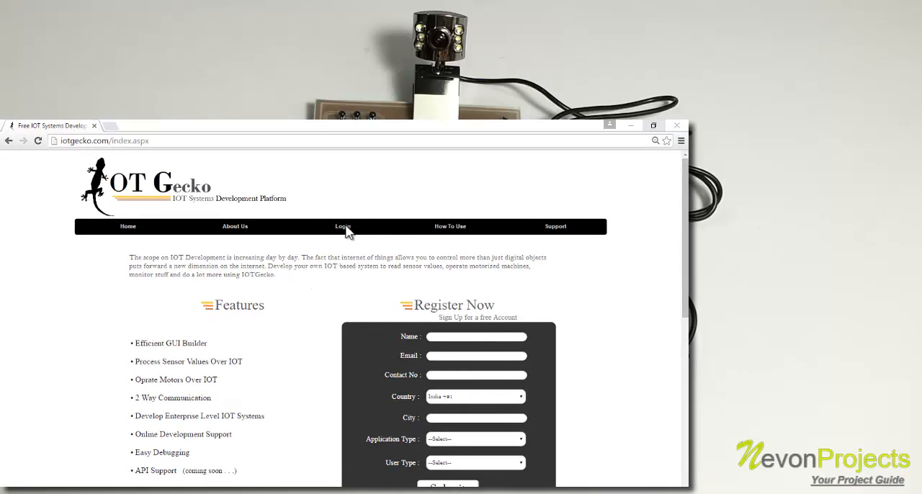
- Log into the IOT Gecko account with the email ID and password to reach the dashboard
click(342, 226)
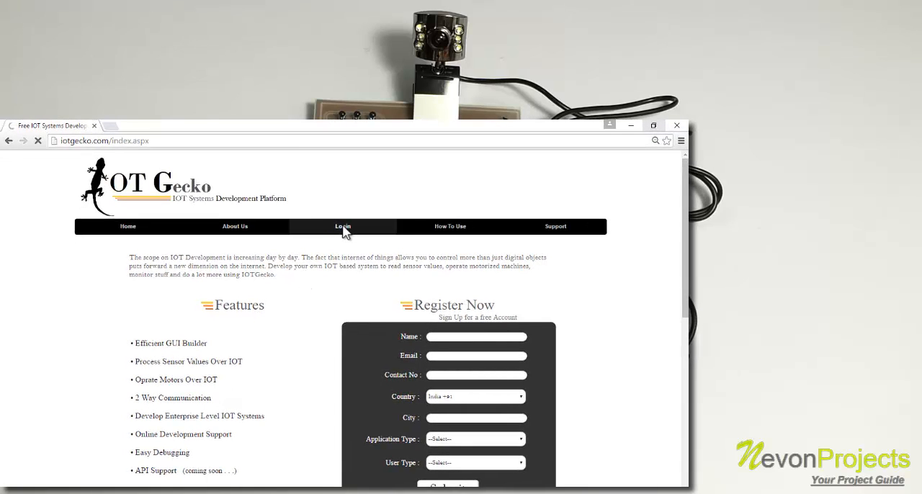
mouse_move(382, 269)
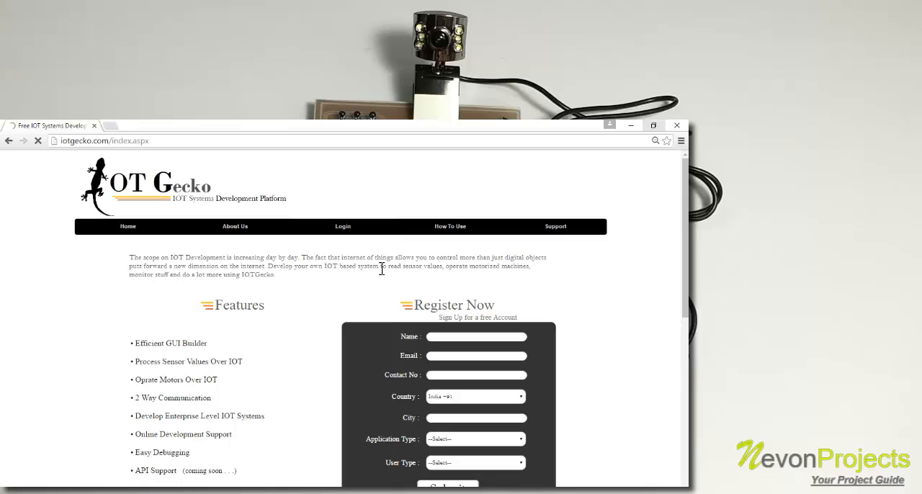
mouse_move(375, 337)
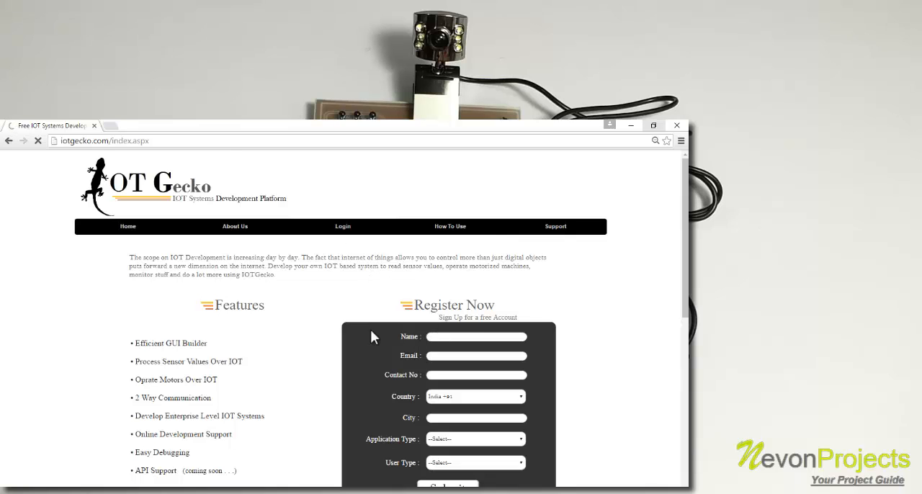
click(342, 227)
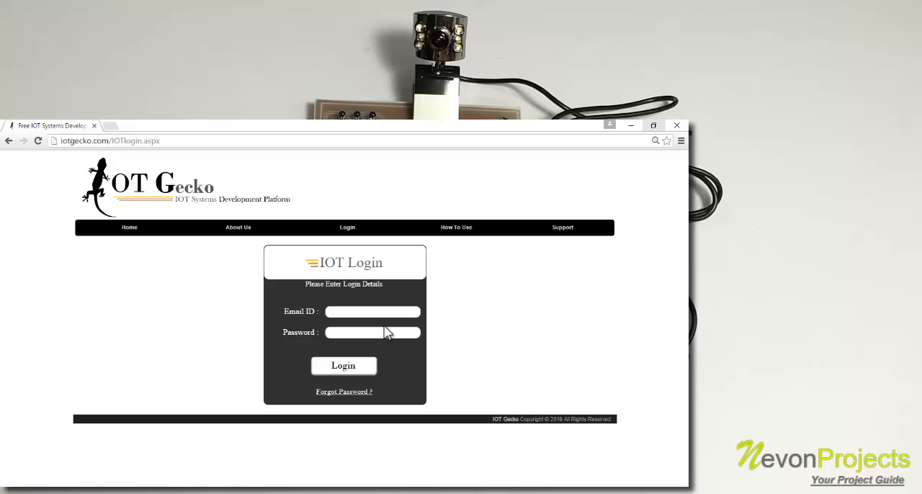
click(373, 311)
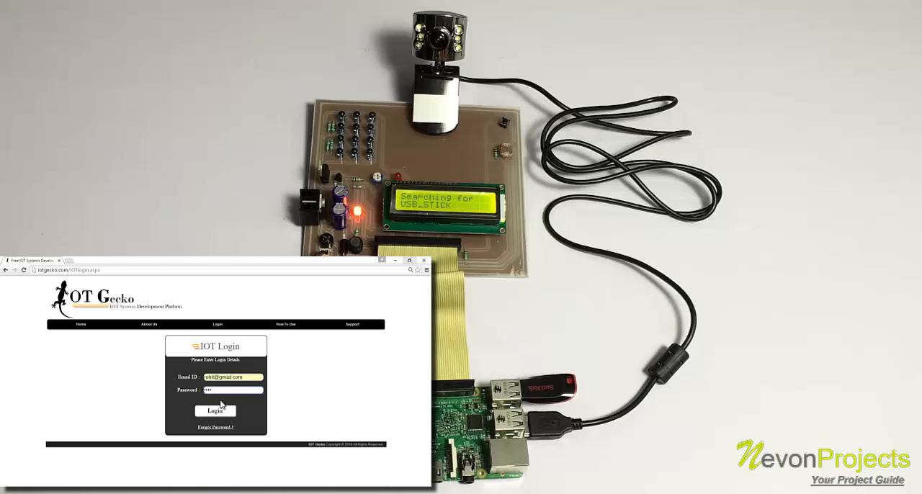
click(214, 411)
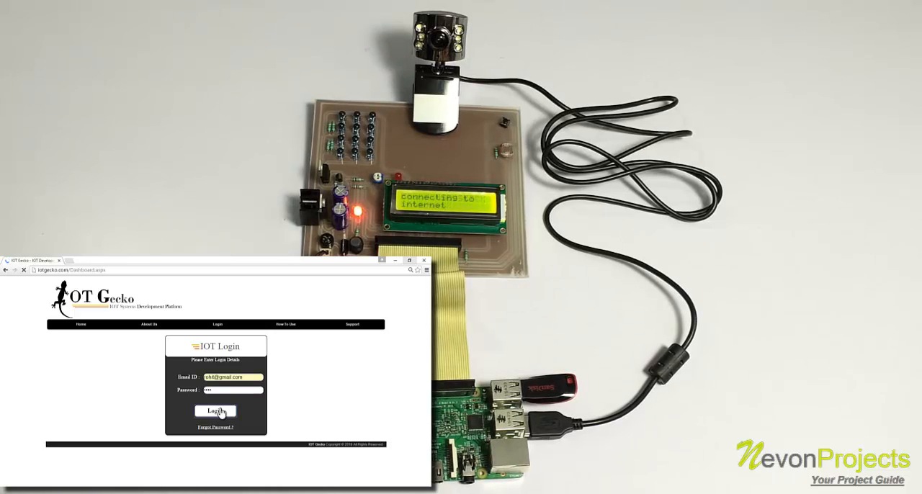
click(215, 411)
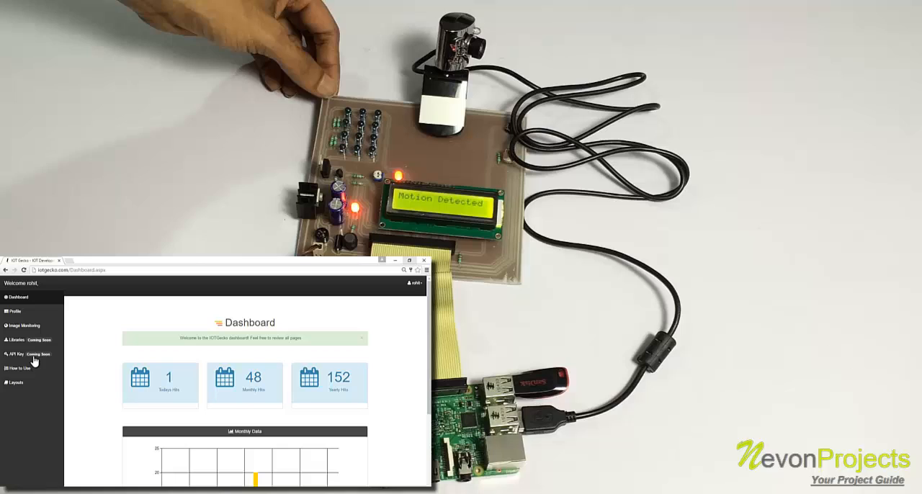